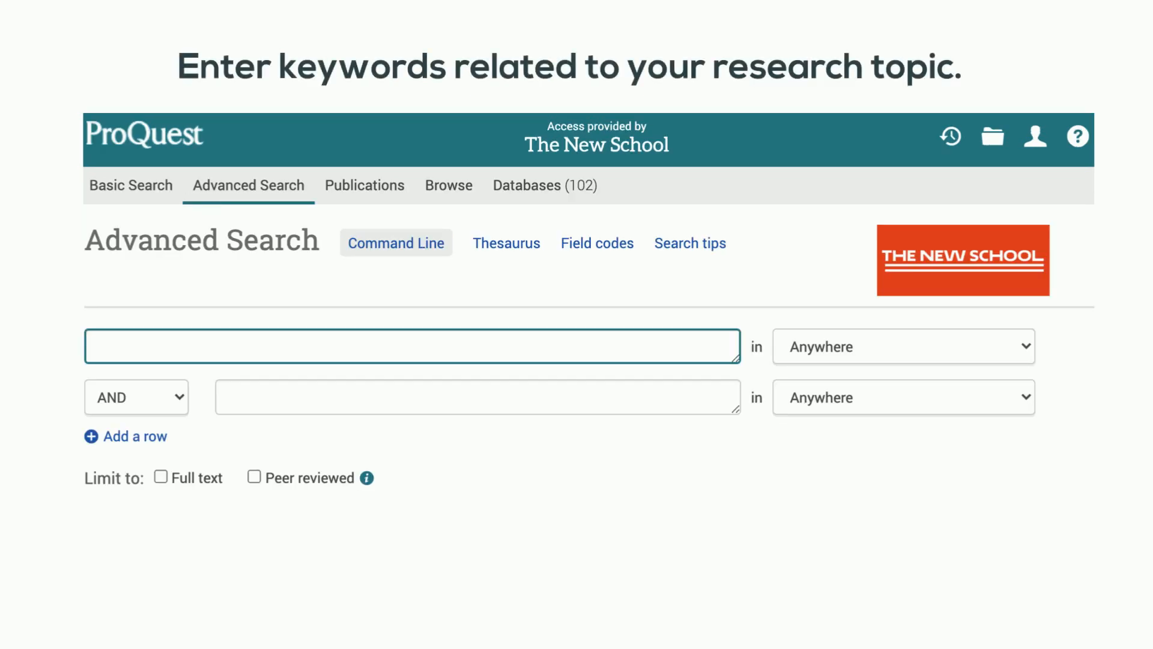
Search the first Advanced Search field for 'authenticity', returning 429,389 results
type("authenti")
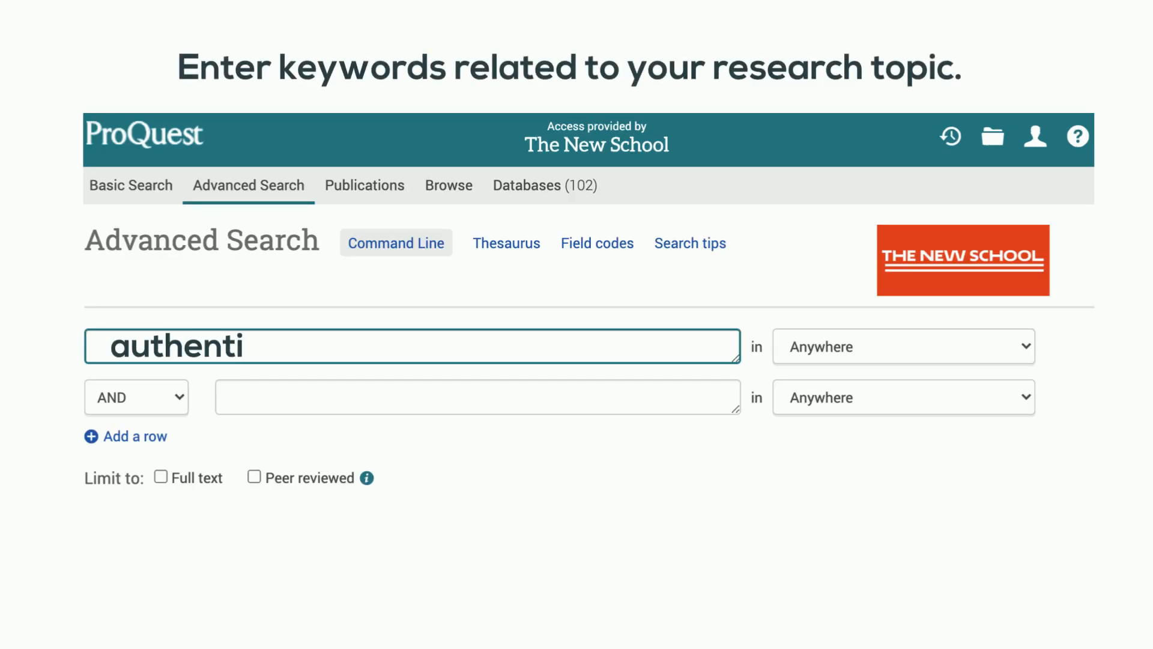
key("Enter")
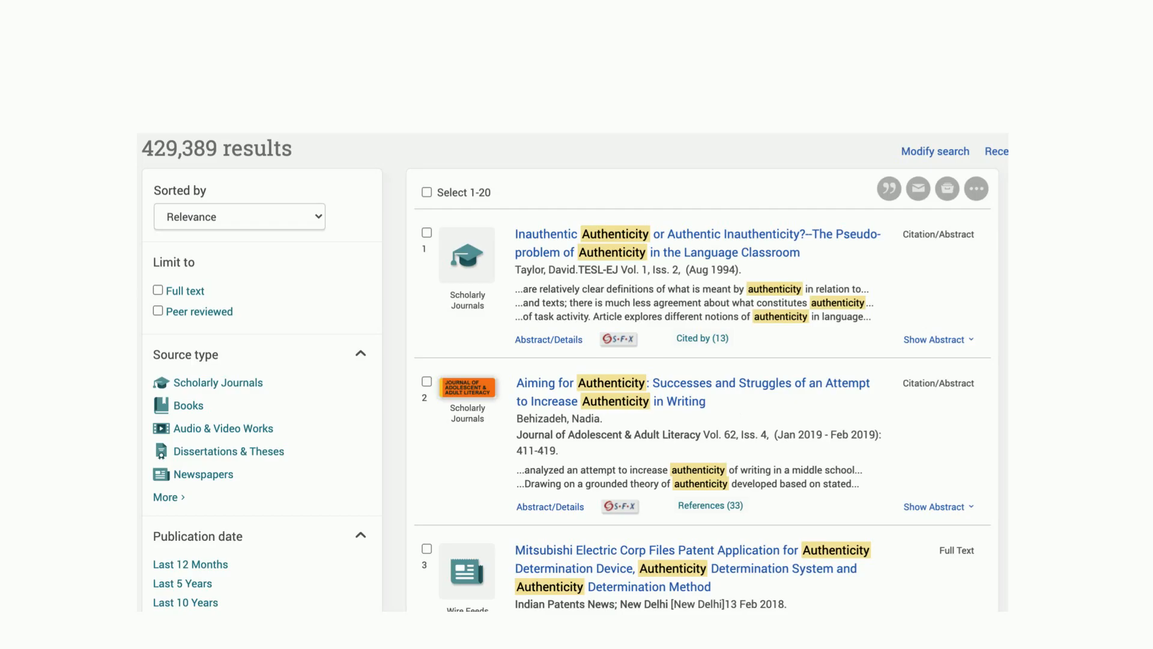